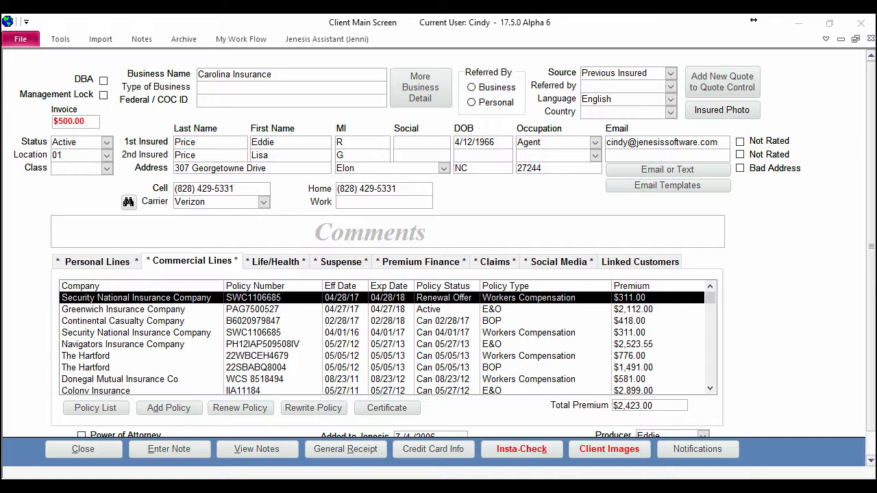
pyautogui.moveTo(747, 423)
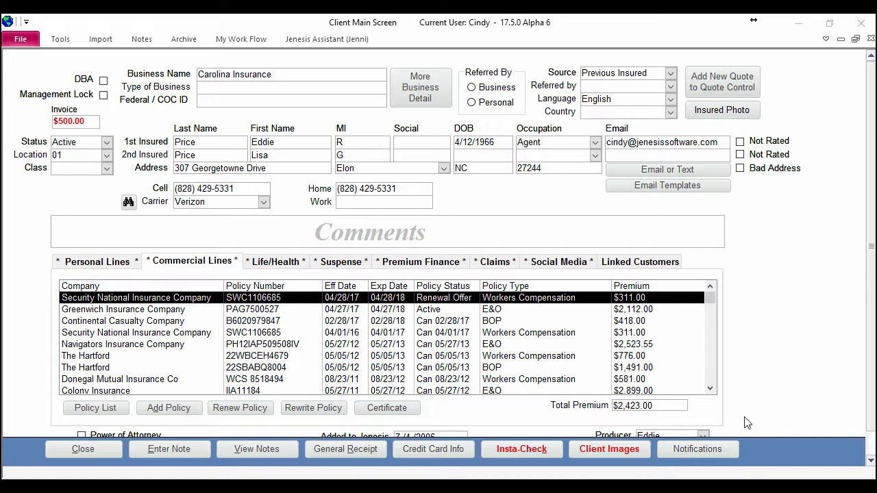
pyautogui.moveTo(230, 277)
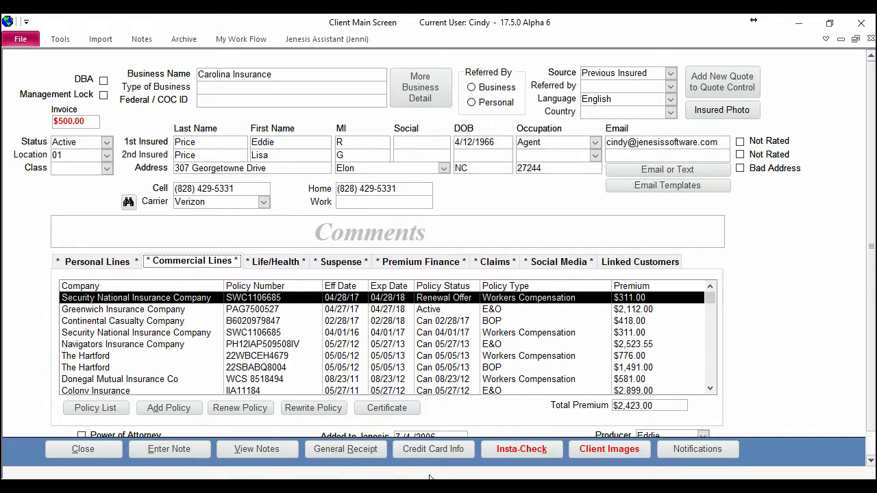
# Step: Start an ACORD certificate from the Commercial Lines policy list and review the form
pyautogui.click(386, 408)
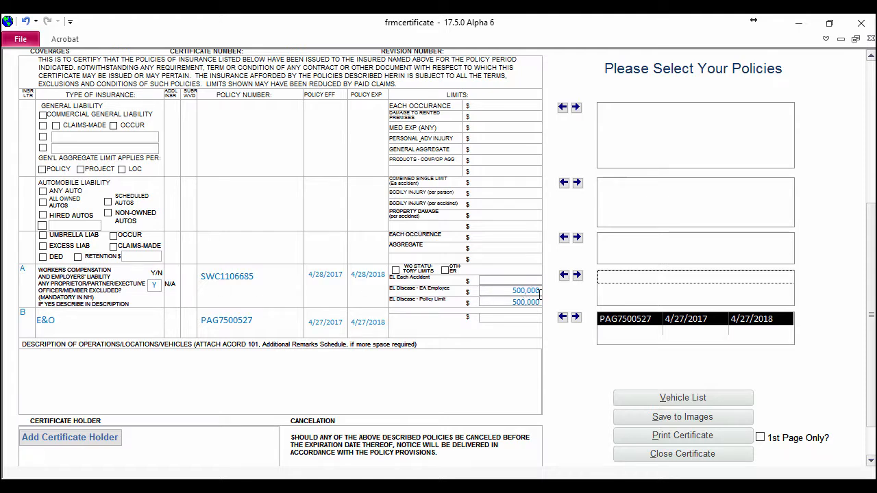
pyautogui.scroll(-3)
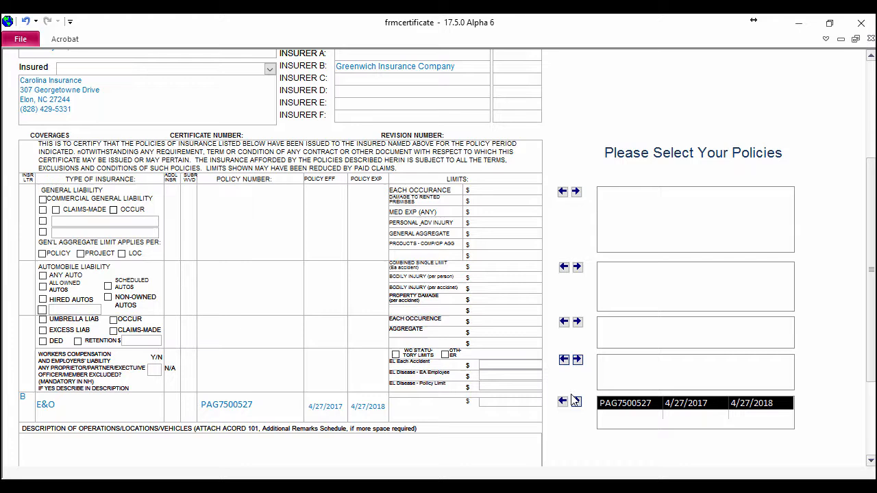
pyautogui.moveTo(614, 223)
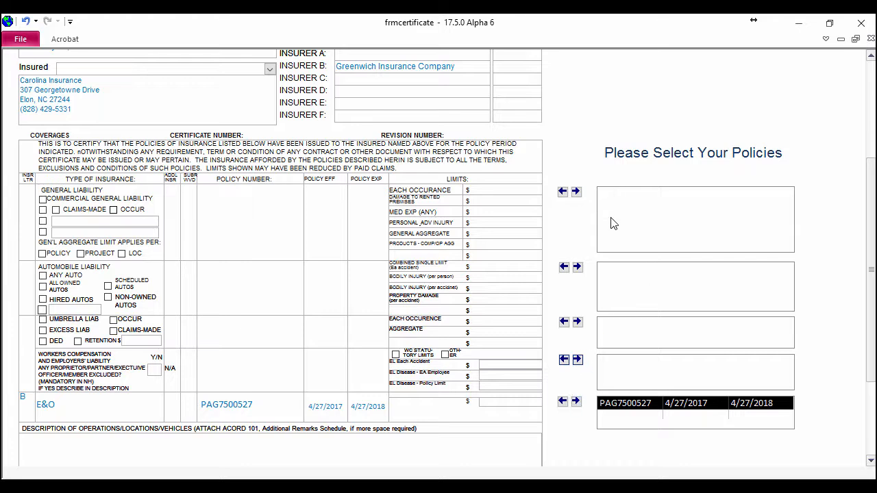
pyautogui.moveTo(620, 257)
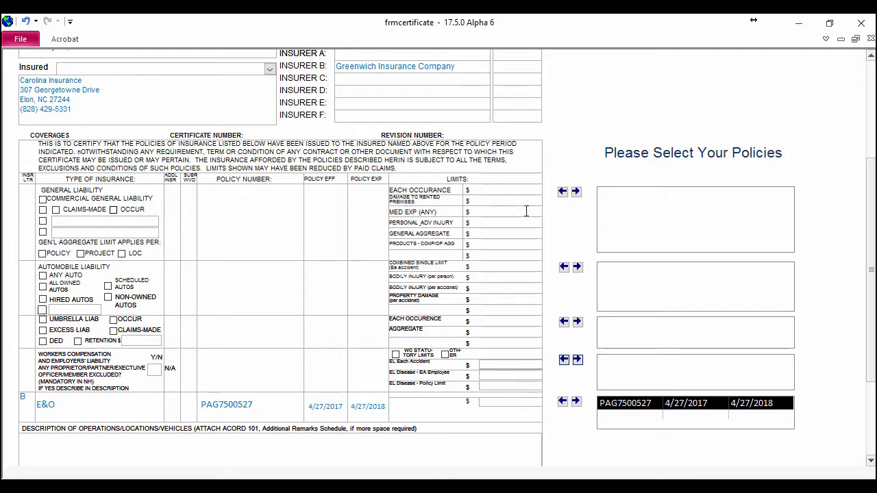
pyautogui.scroll(-3)
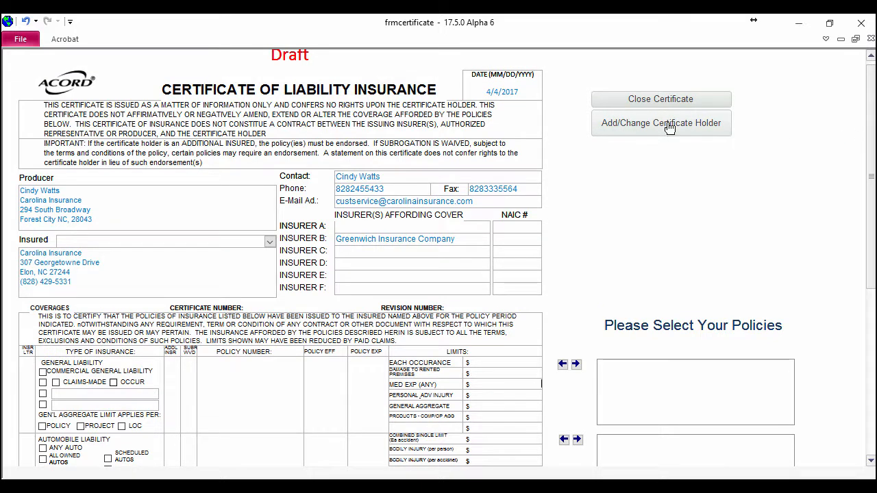
# Step: Show the certificate holder list with saved holders Bart and defdfdf
pyautogui.click(661, 123)
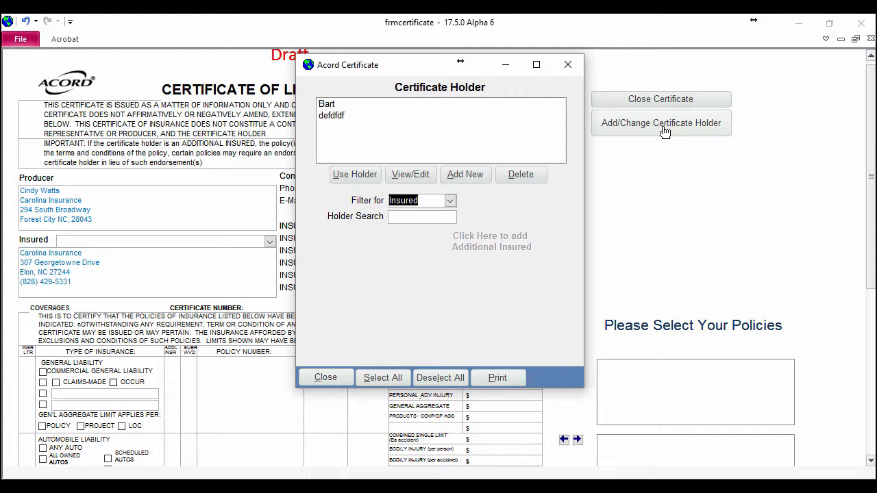
pyautogui.moveTo(660, 123)
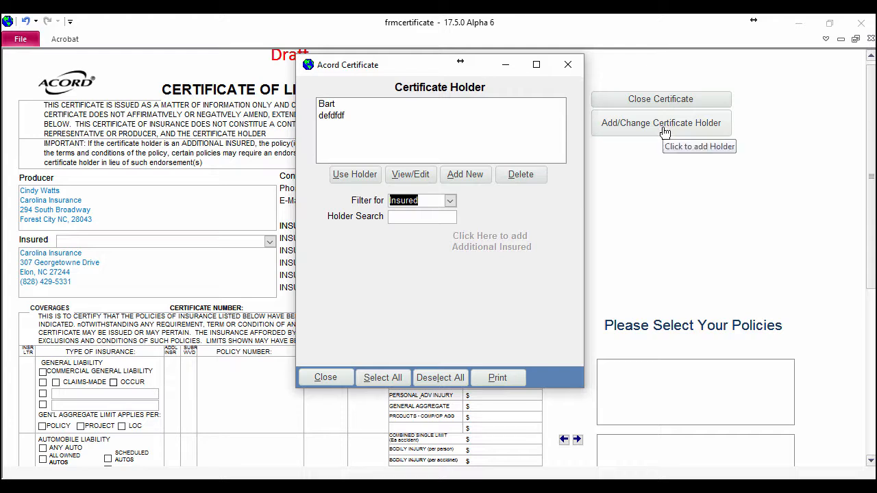
pyautogui.moveTo(329, 130)
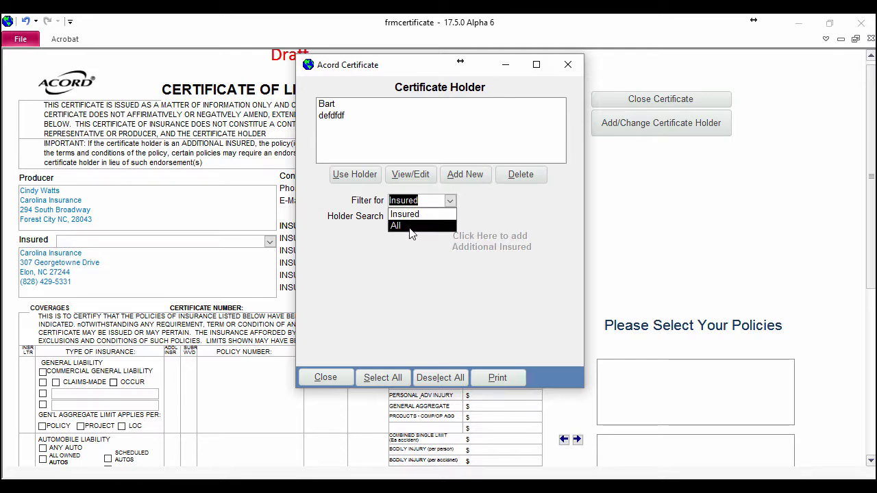
# Step: Filter holders to All, choose Allstate Motor Club, and print the certificate to Adobe PDF
pyautogui.click(395, 225)
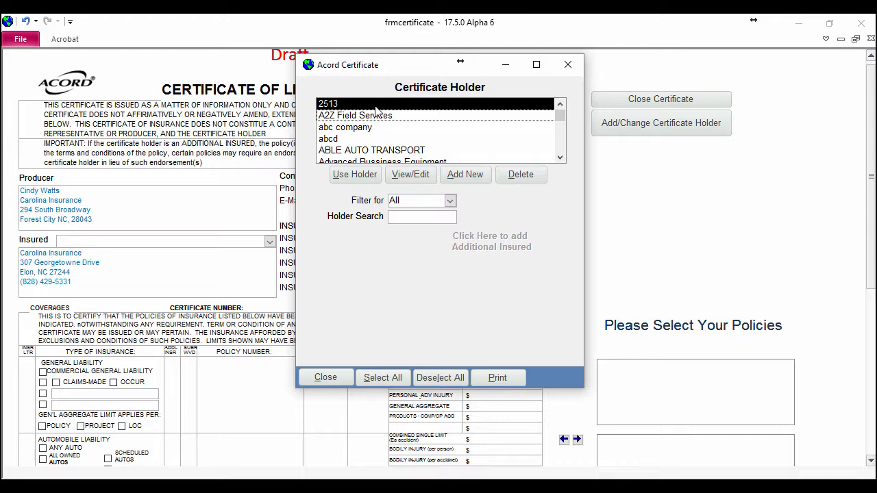
pyautogui.moveTo(378, 127)
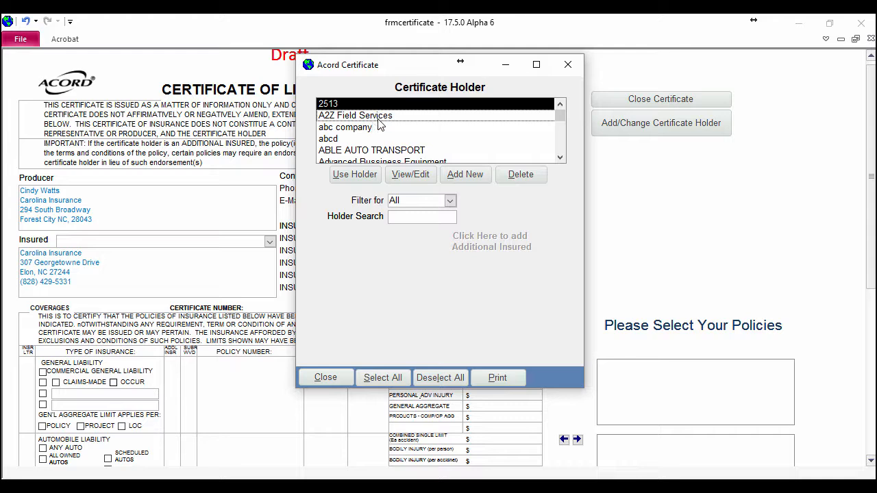
pyautogui.click(371, 150)
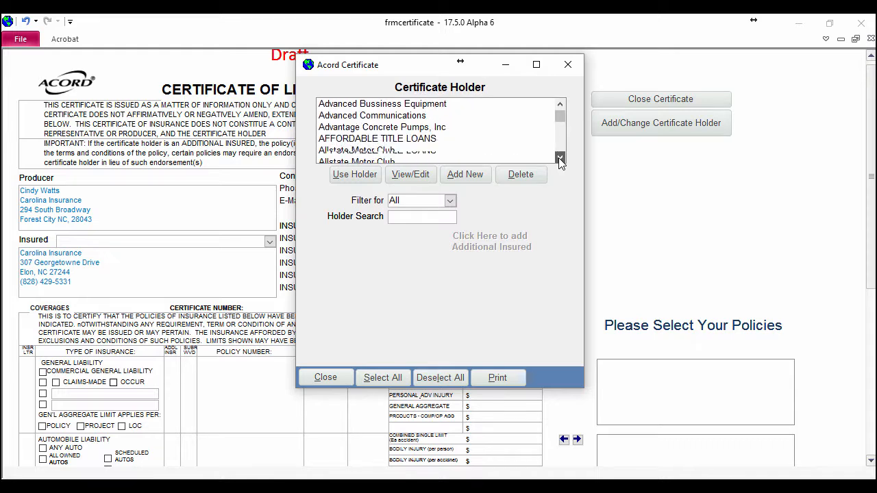
pyautogui.click(357, 149)
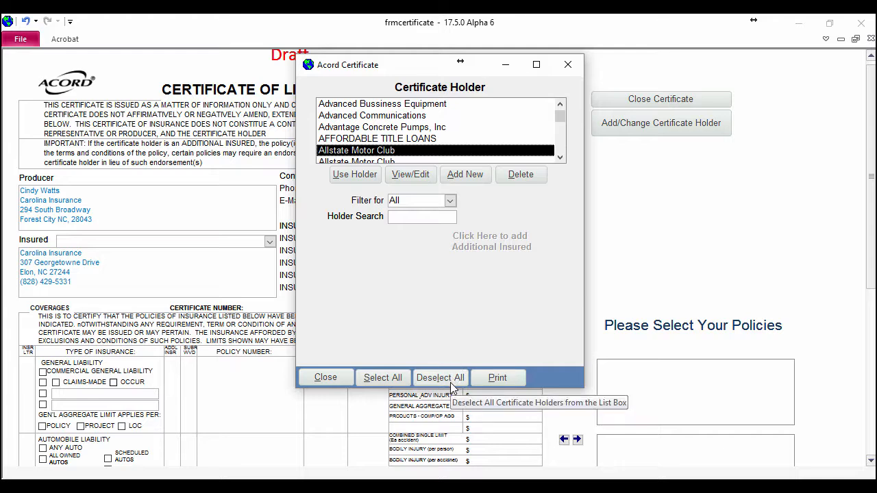
pyautogui.moveTo(472, 389)
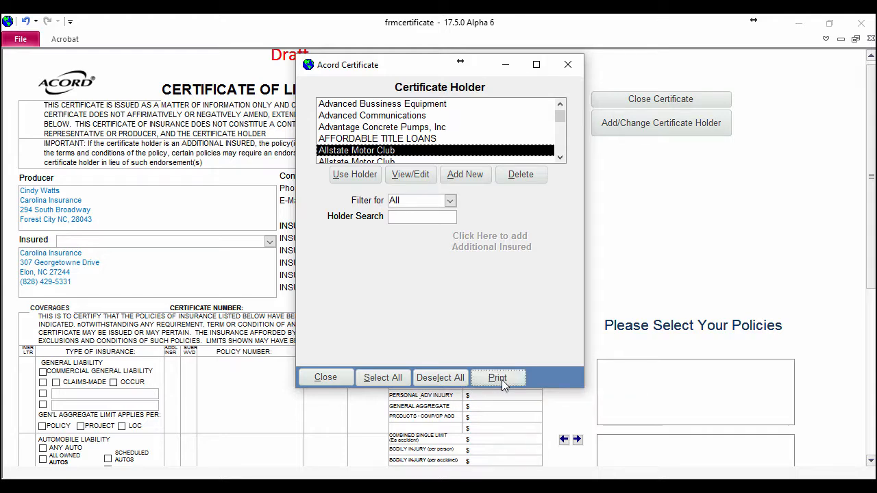
pyautogui.click(497, 378)
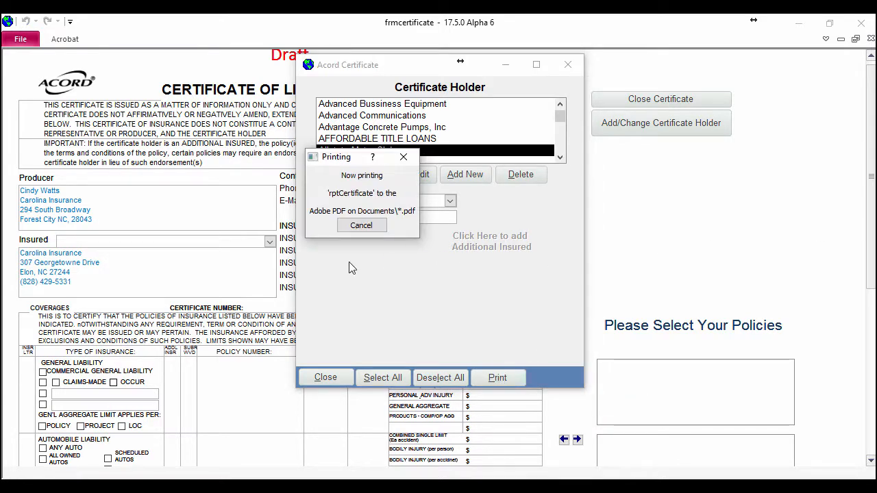